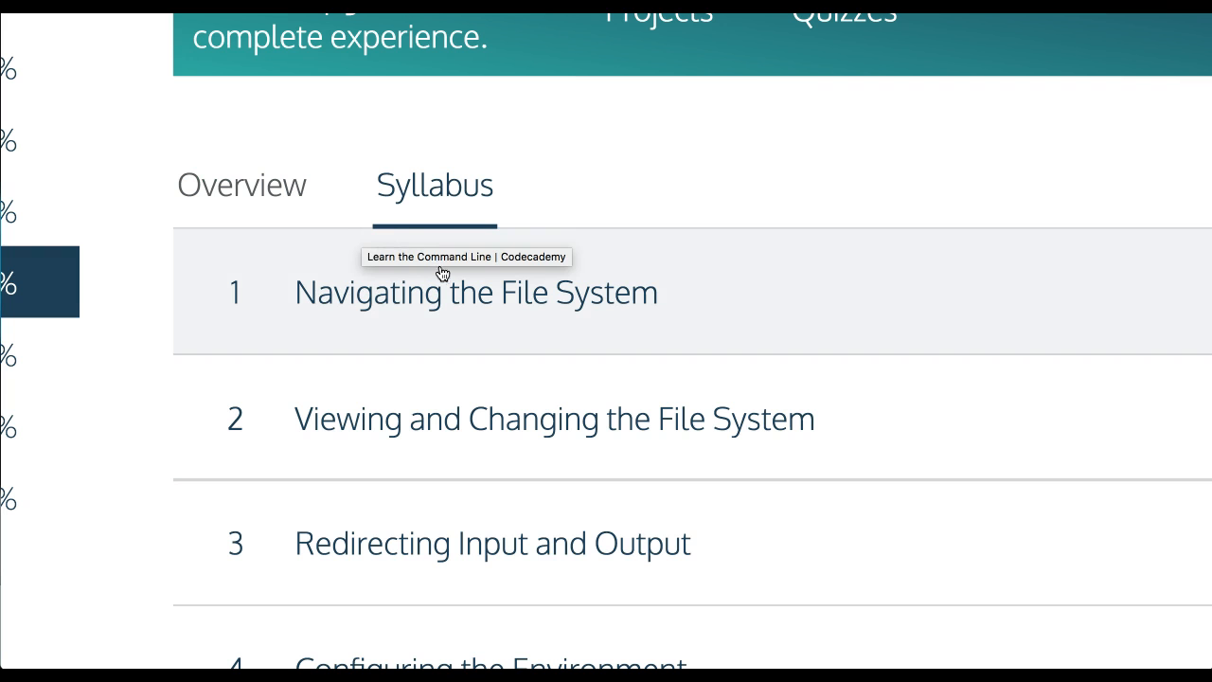
Launch the '1 Navigating the File System' lesson from the Syllabus
{"action": "left_click", "coordinate": [476, 292]}
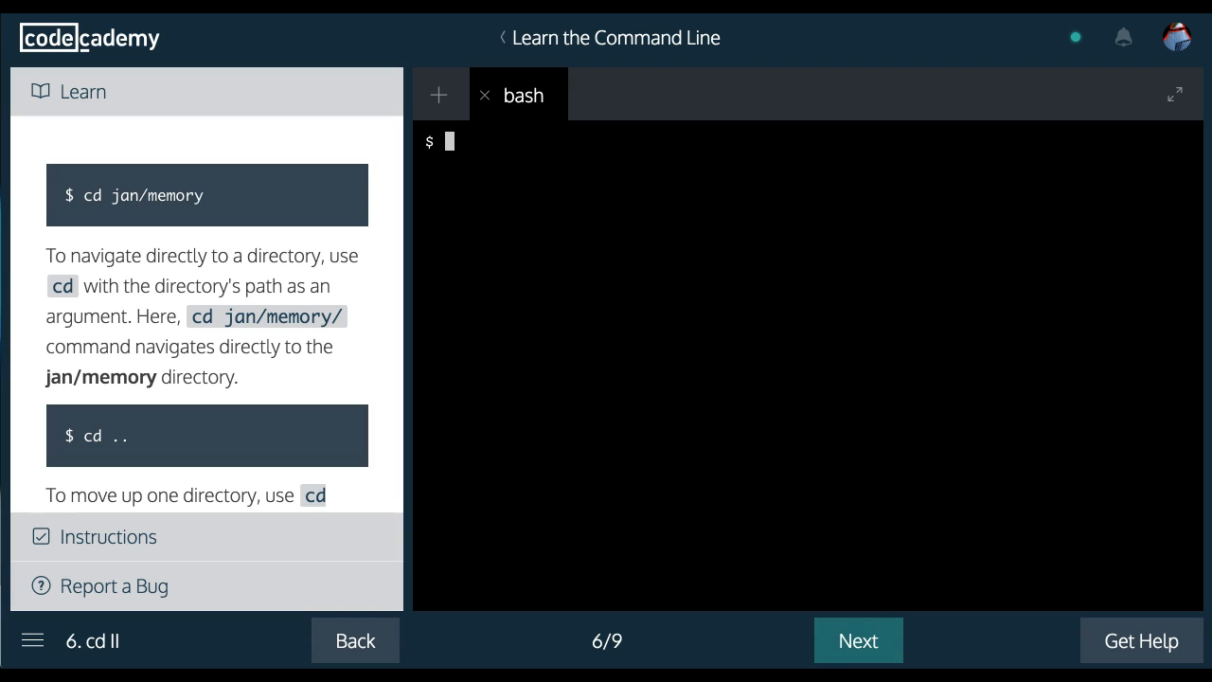
{"action": "mouse_move", "coordinate": [241, 158]}
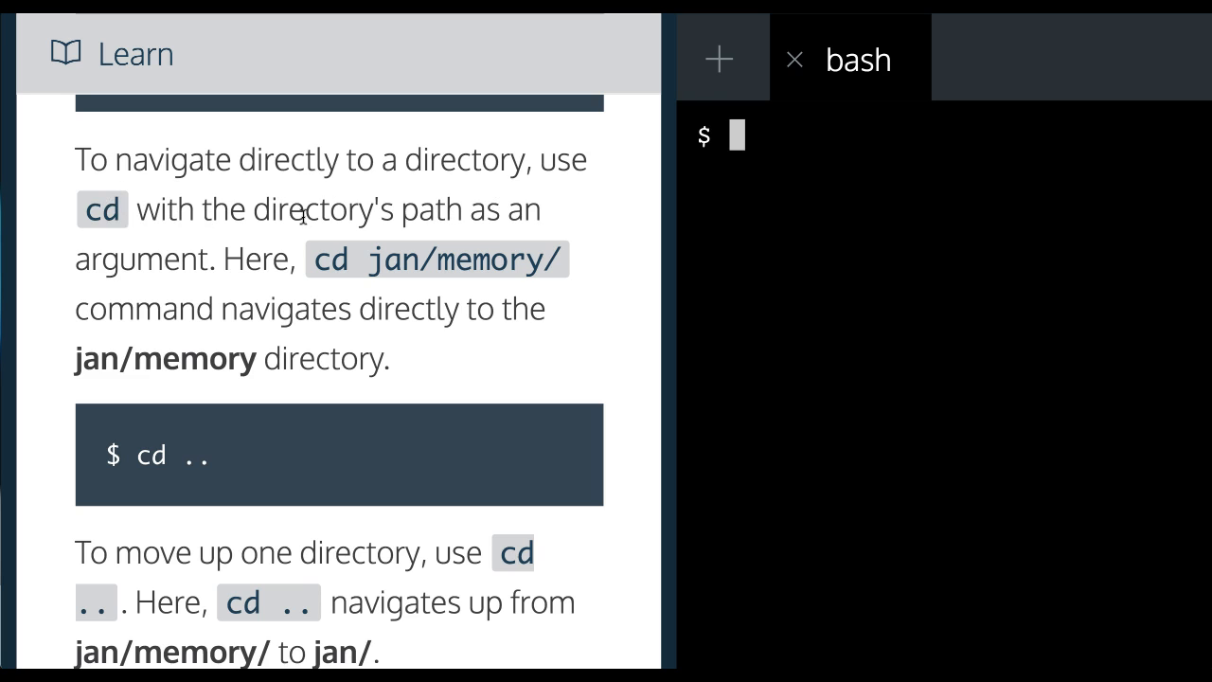
{"action": "mouse_move", "coordinate": [344, 308]}
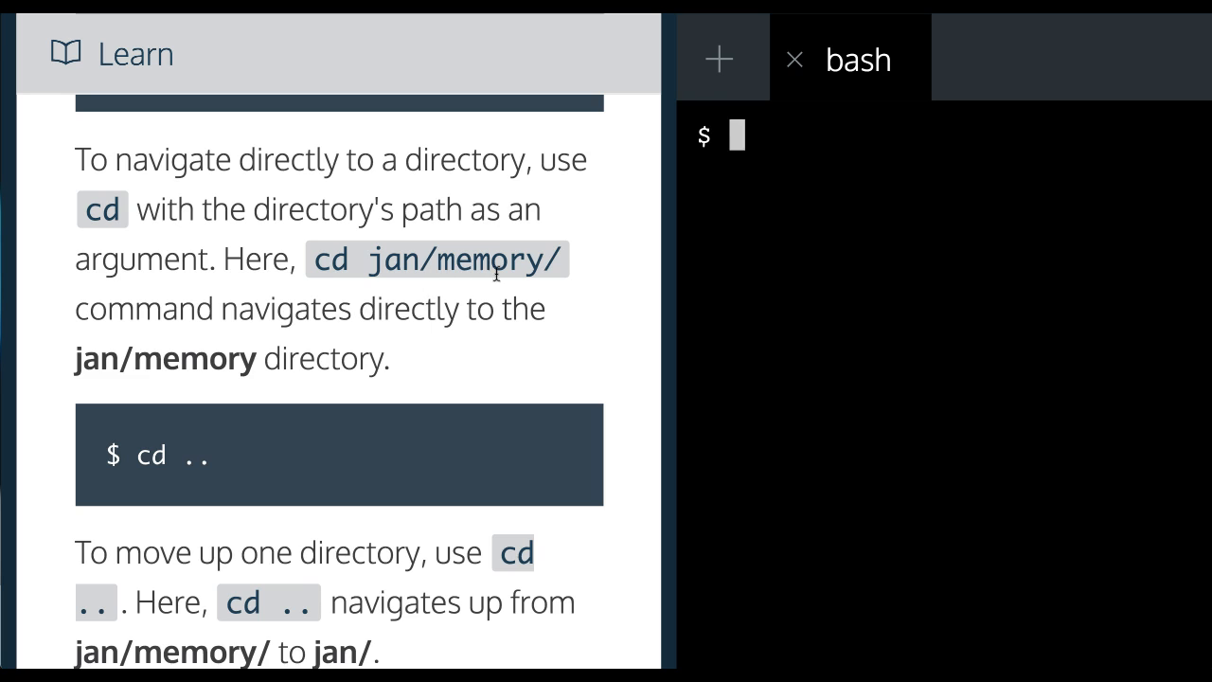
{"action": "mouse_move", "coordinate": [409, 362]}
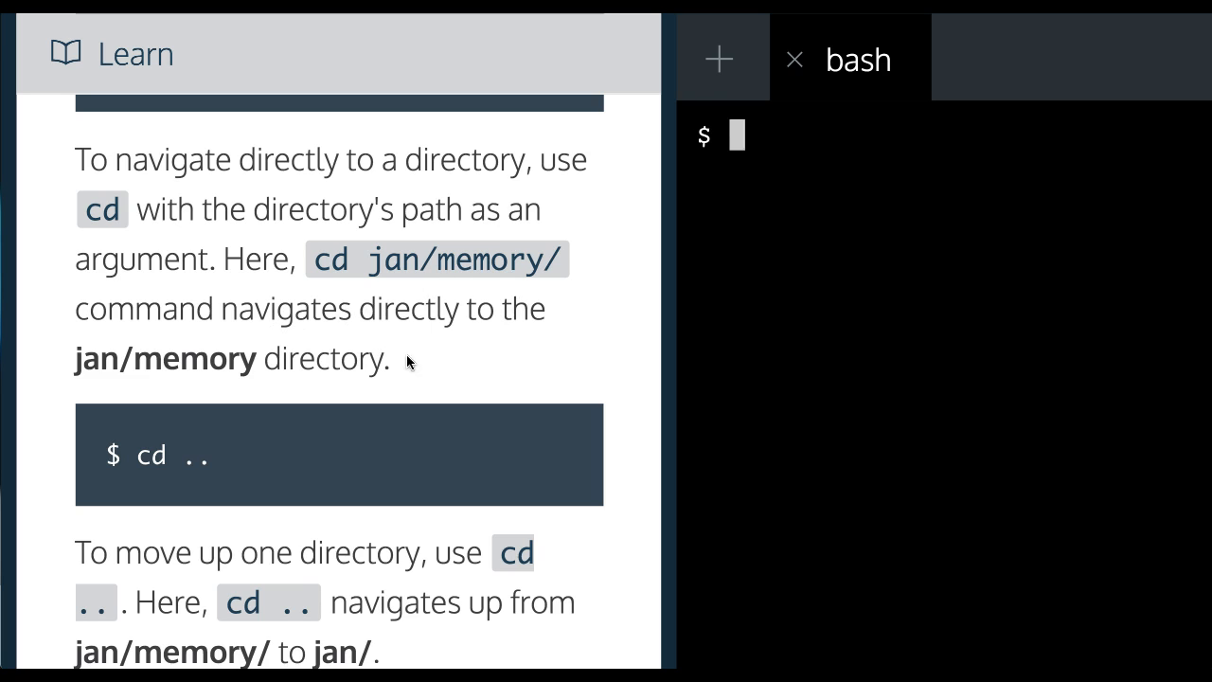
{"action": "mouse_move", "coordinate": [445, 373]}
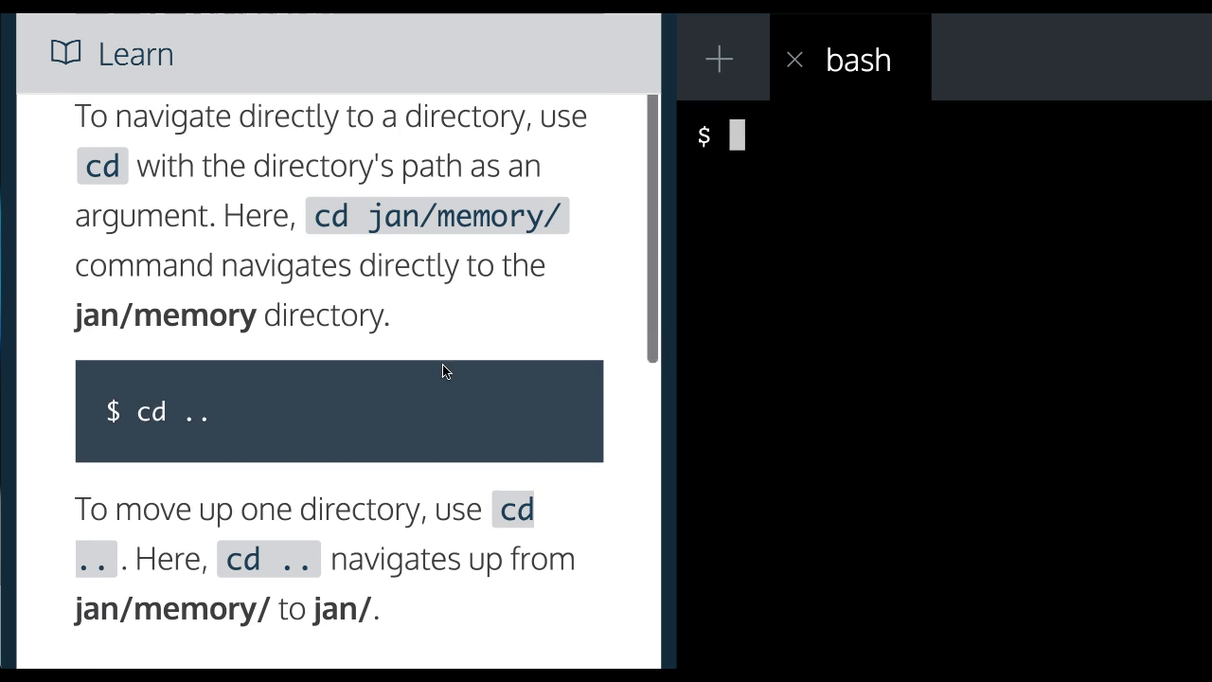
{"action": "scroll", "scroll_direction": "down", "scroll_amount": 3}
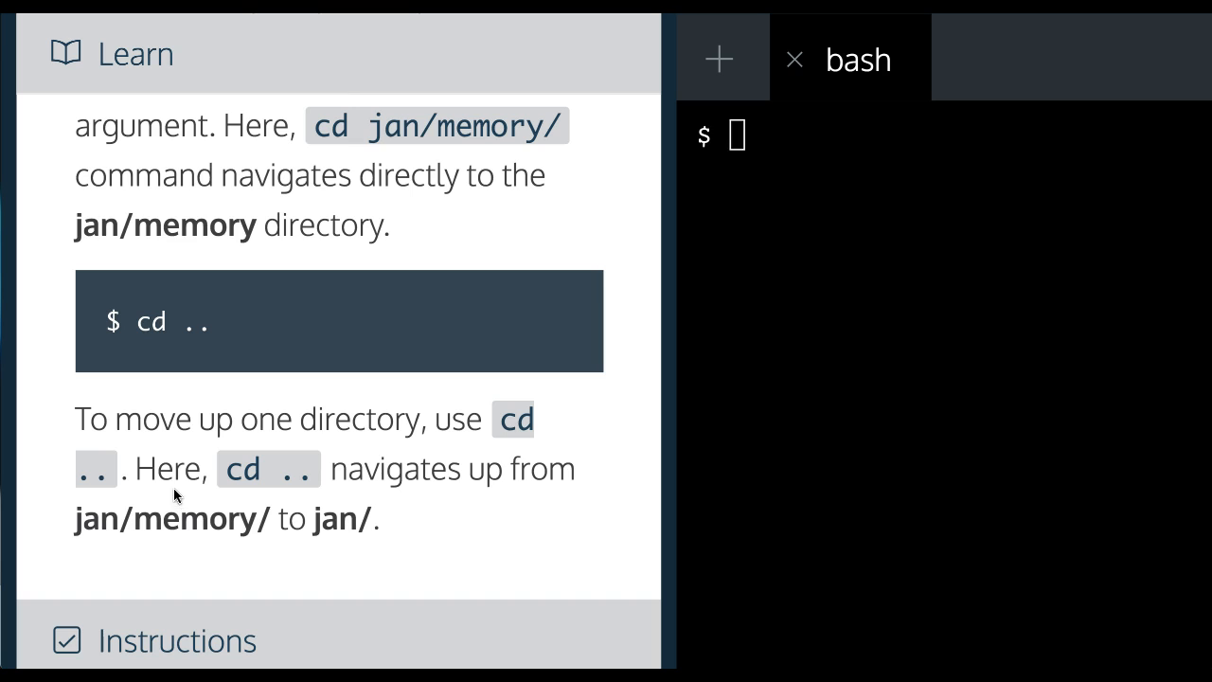
{"action": "mouse_move", "coordinate": [477, 532]}
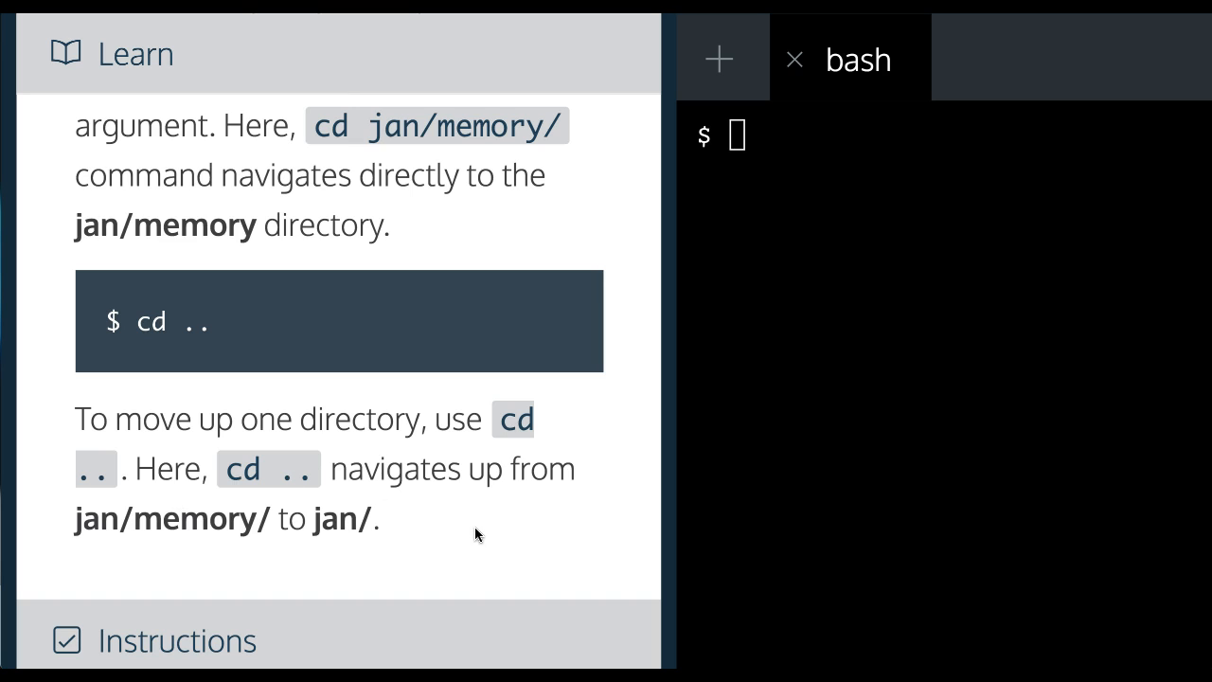
{"action": "scroll", "scroll_direction": "down", "scroll_amount": 3}
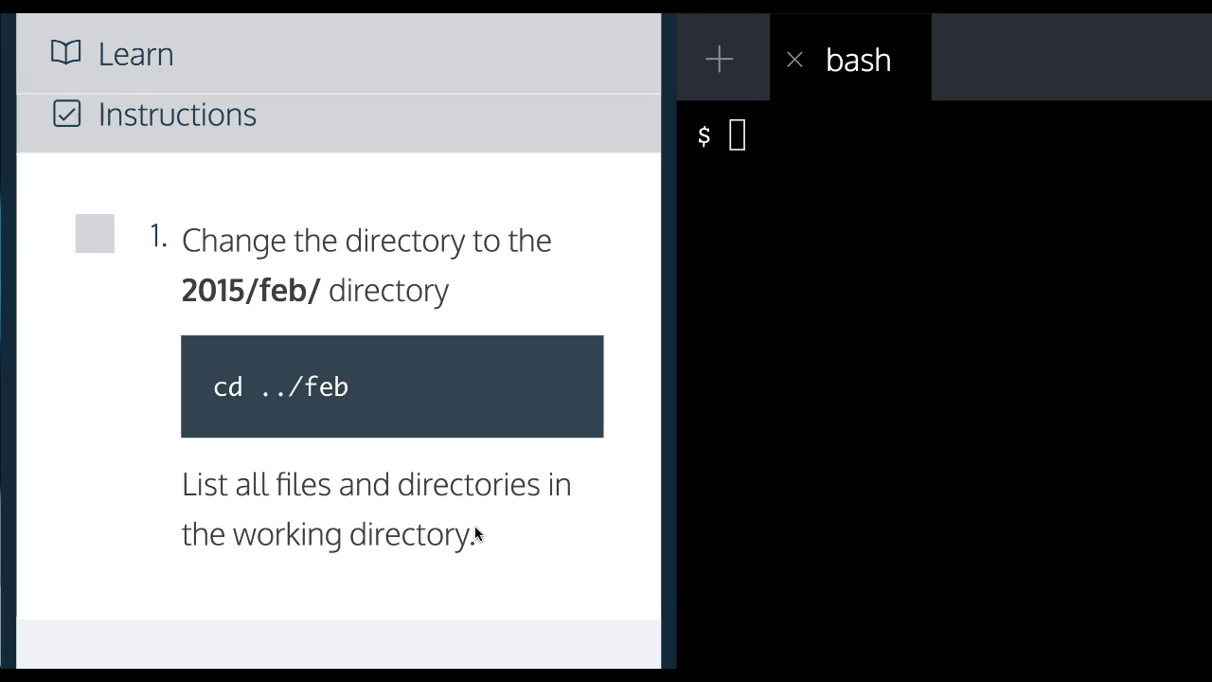
{"action": "mouse_move", "coordinate": [221, 415]}
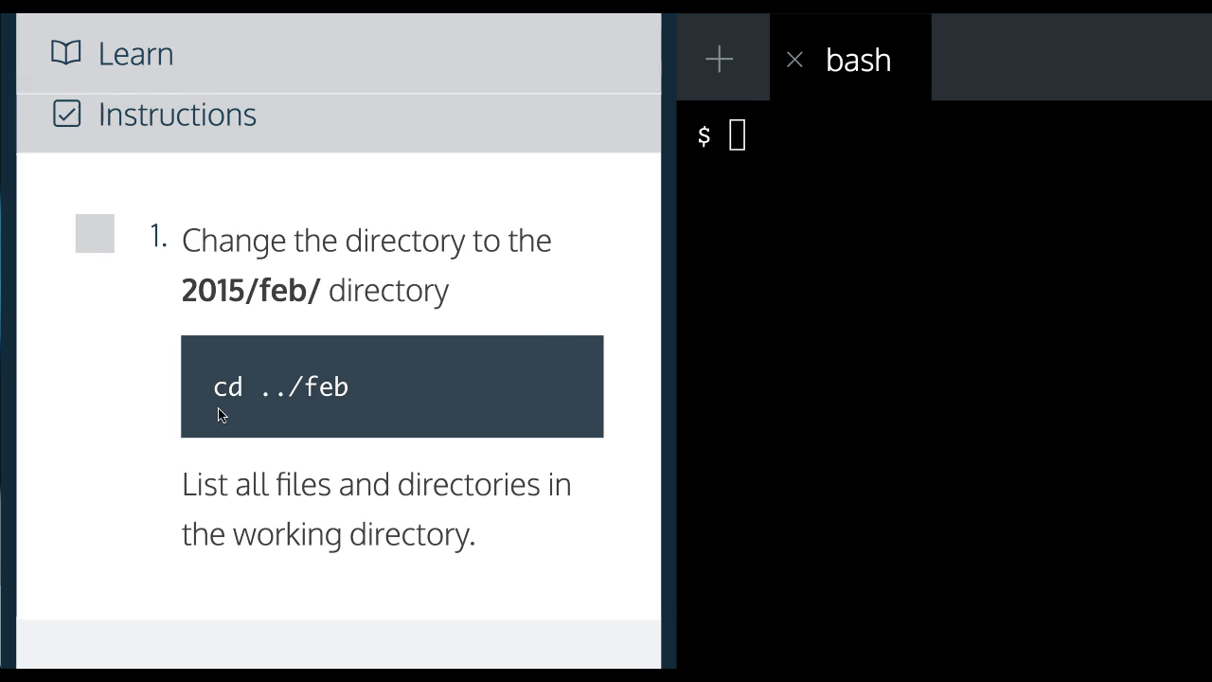
Focus the bash terminal and begin typing 'cd ..' at the prompt
{"action": "left_click", "coordinate": [734, 135]}
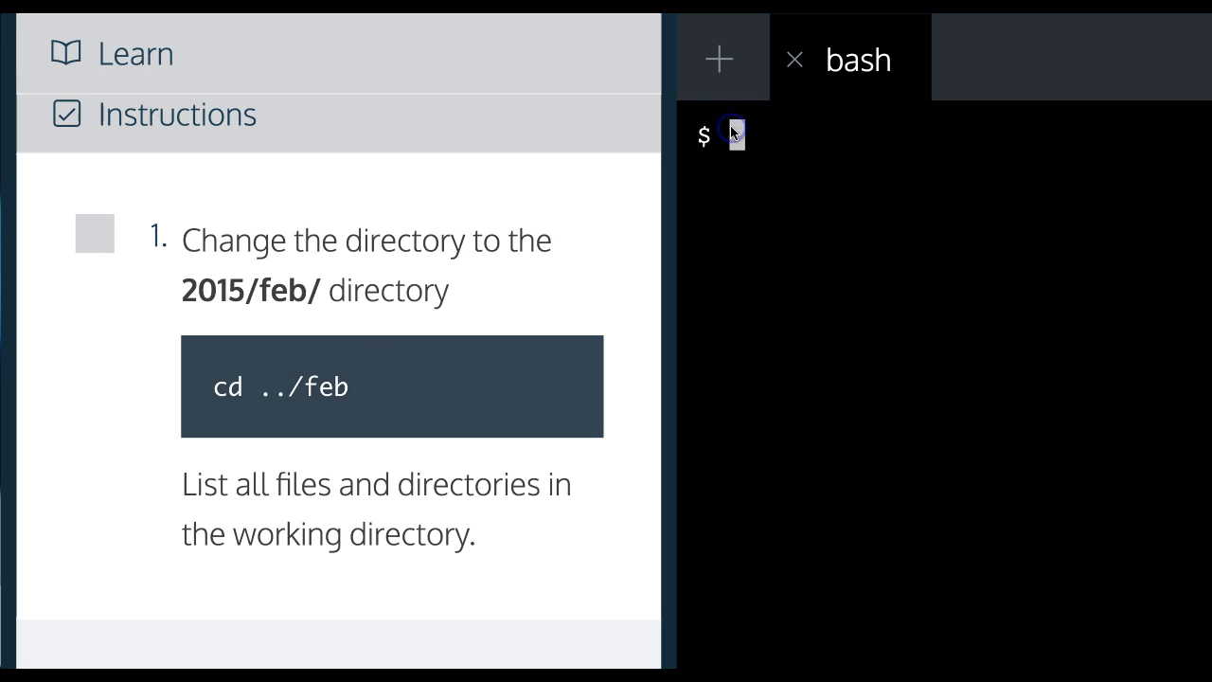
{"action": "type", "text": "cd"}
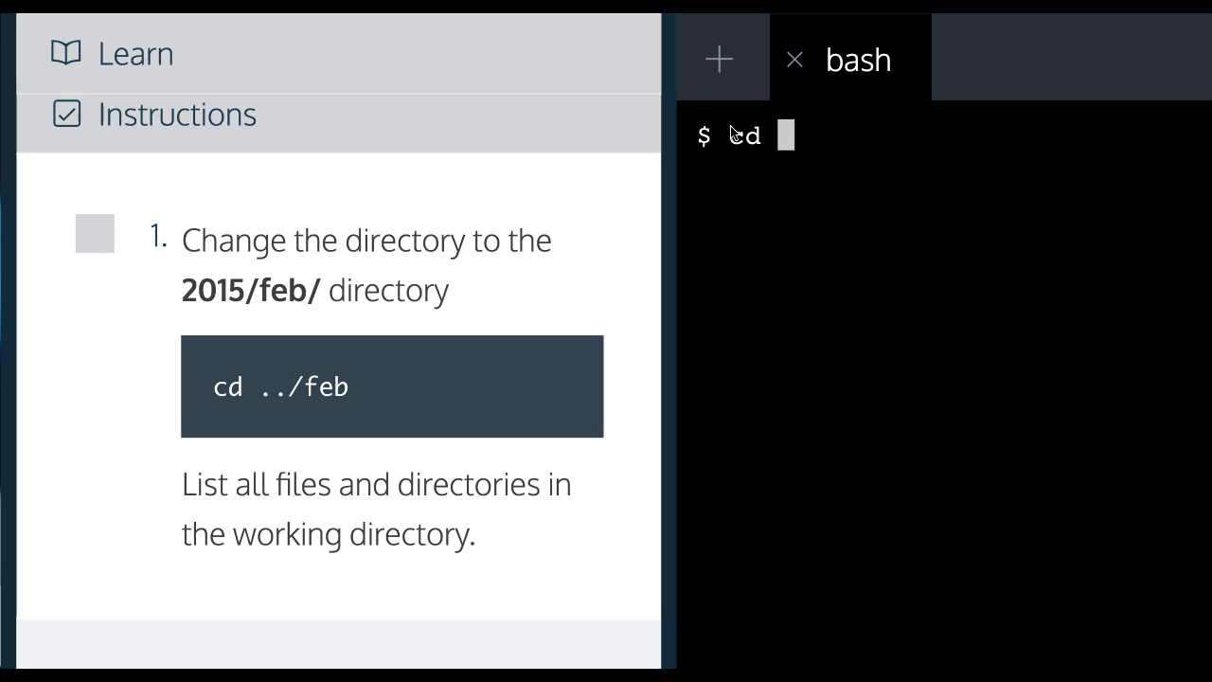
{"action": "type", "text": ".."}
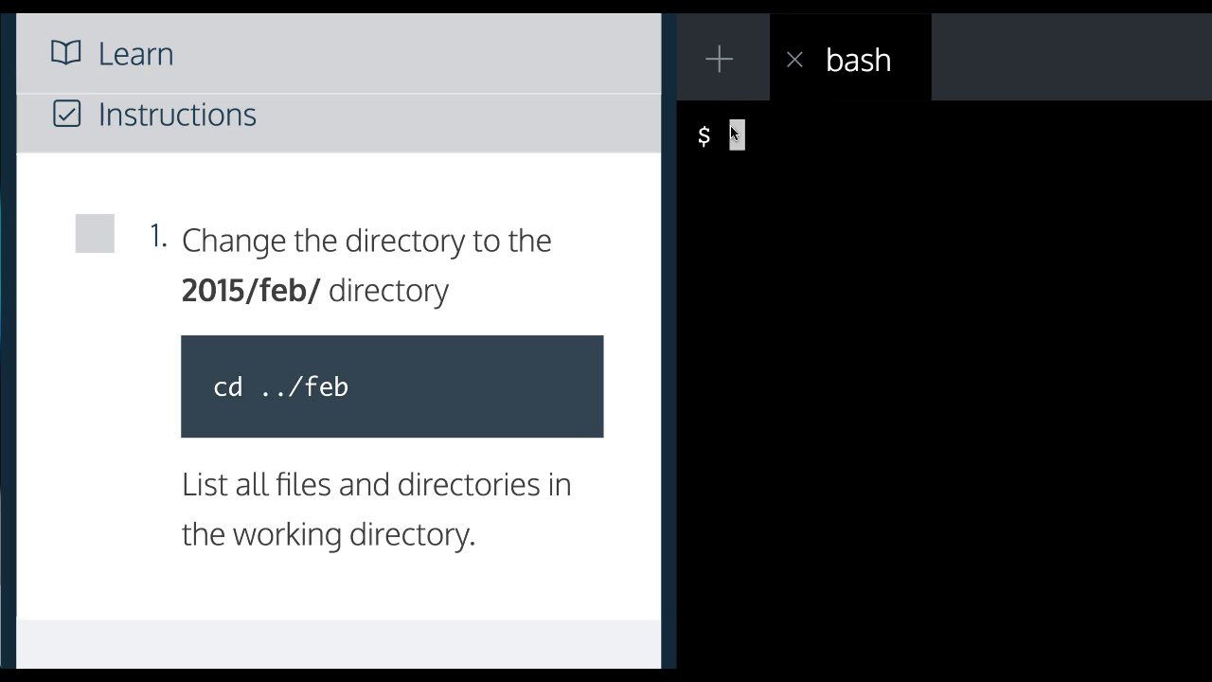
Check the path with pwd, then run cd ../feb to enter blog/2015/feb
{"action": "type", "text": "pwd"}
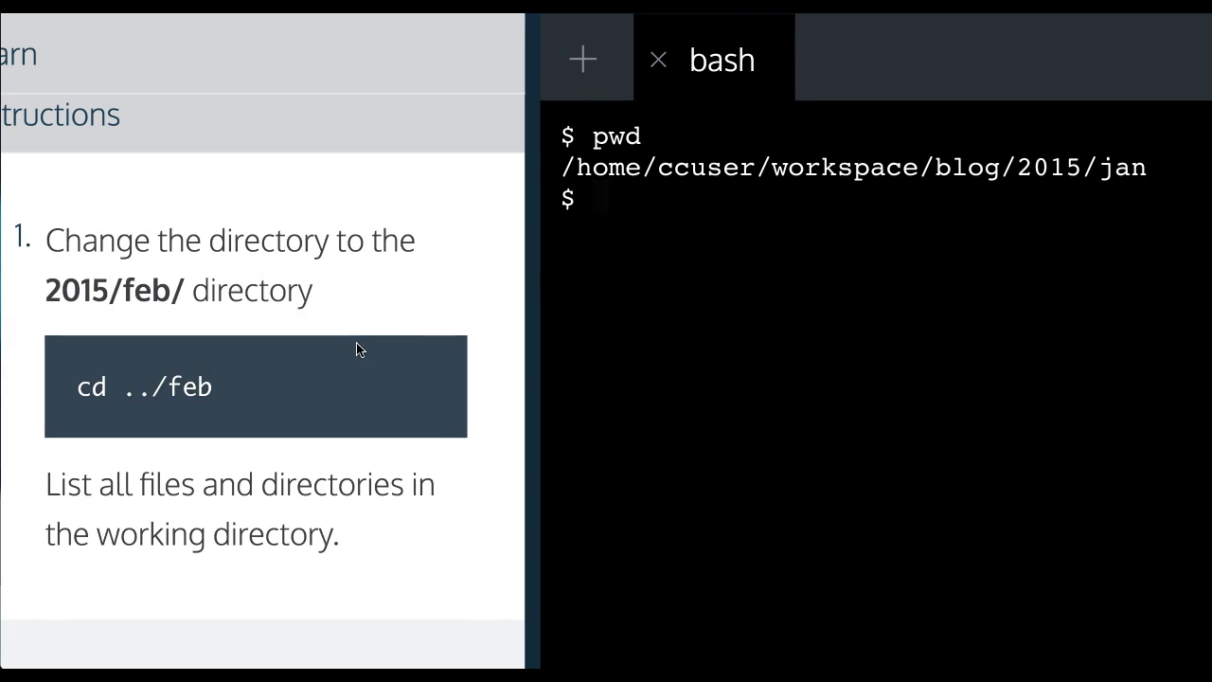
{"action": "mouse_move", "coordinate": [1057, 182]}
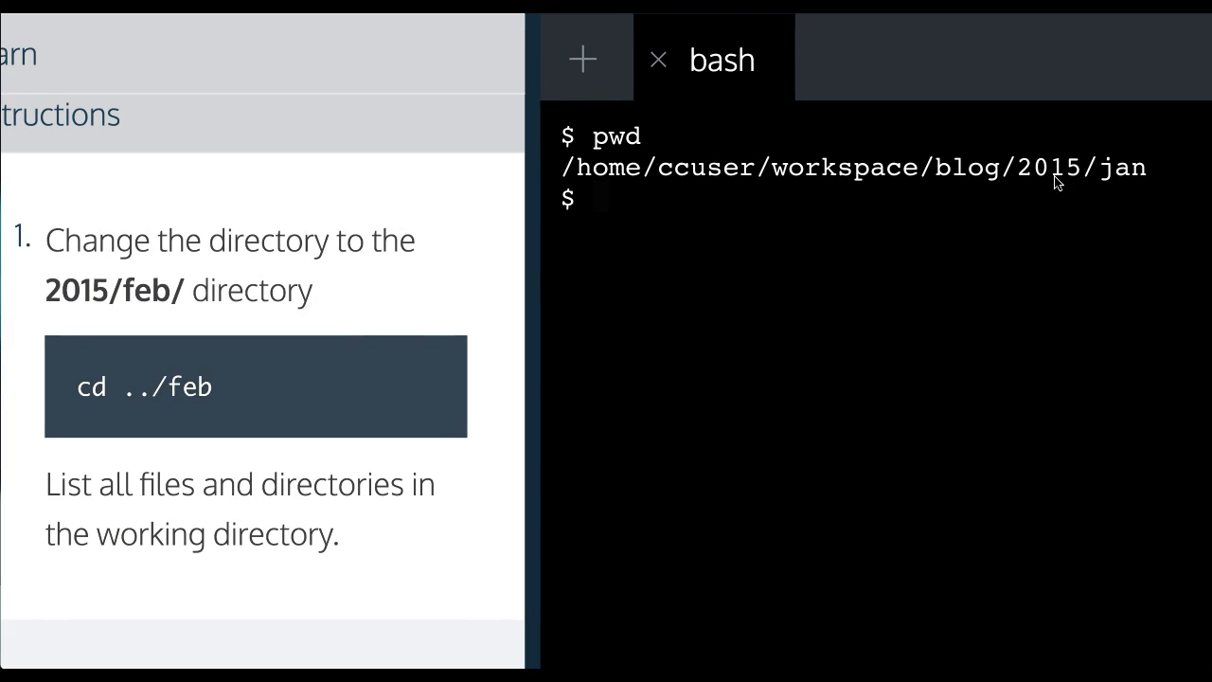
{"action": "mouse_move", "coordinate": [537, 240]}
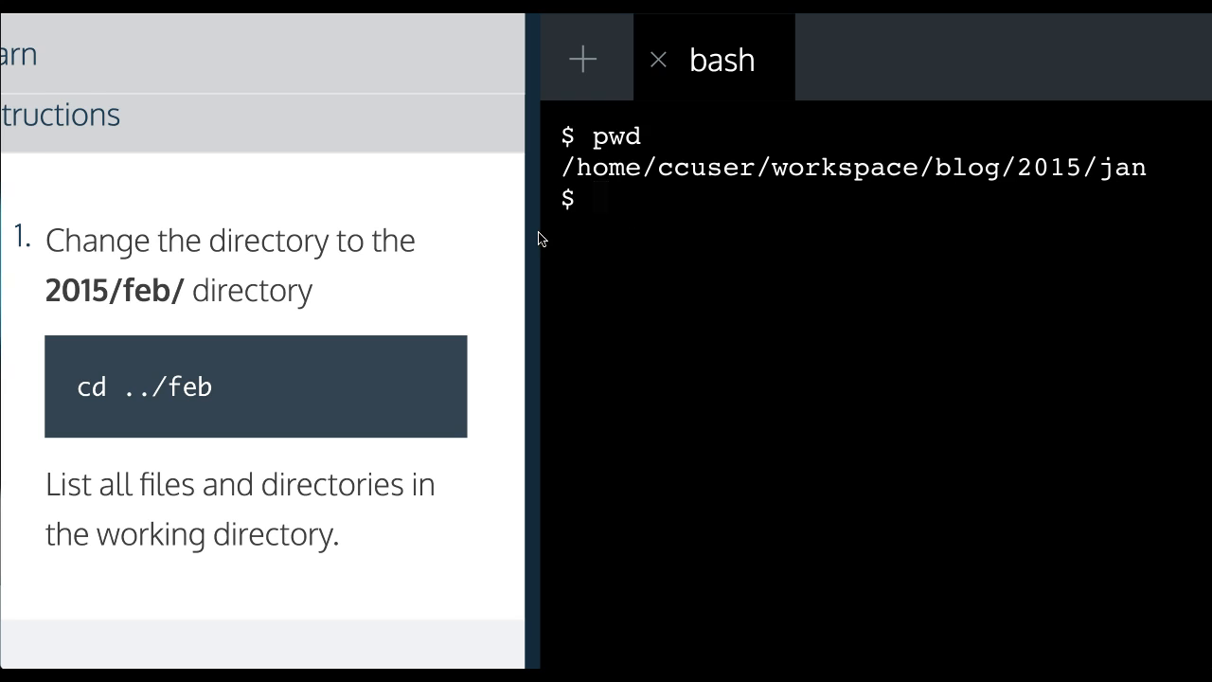
{"action": "type", "text": "cd"}
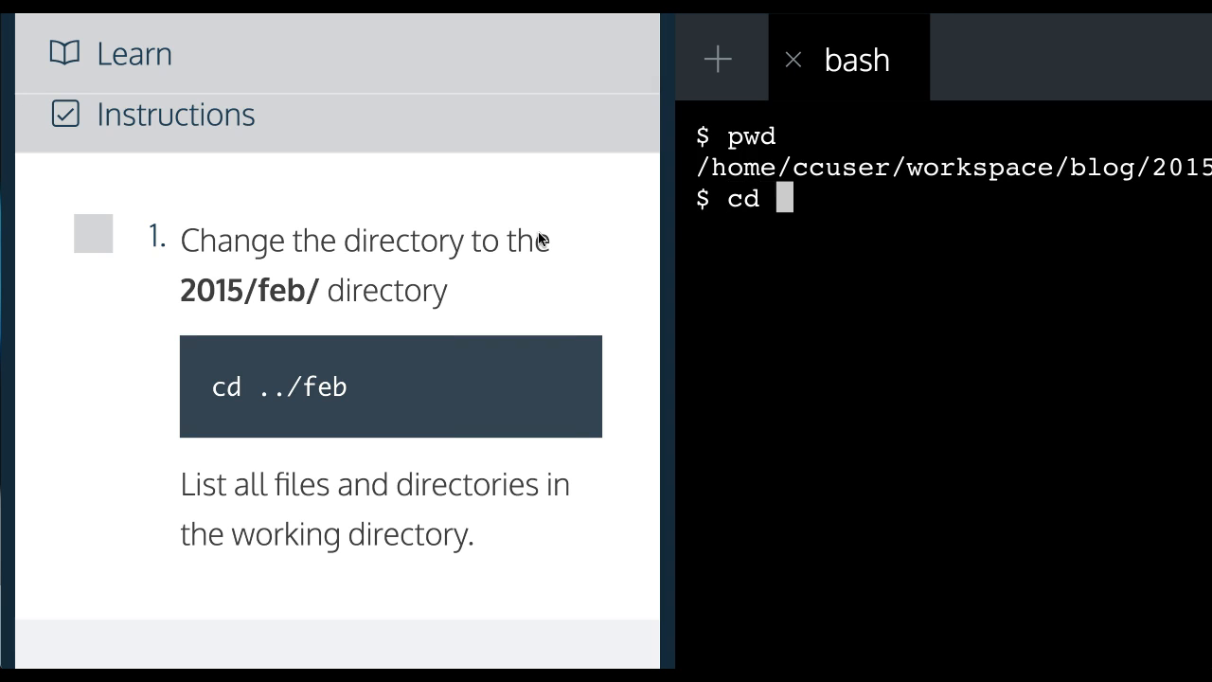
{"action": "type", "text": ".."}
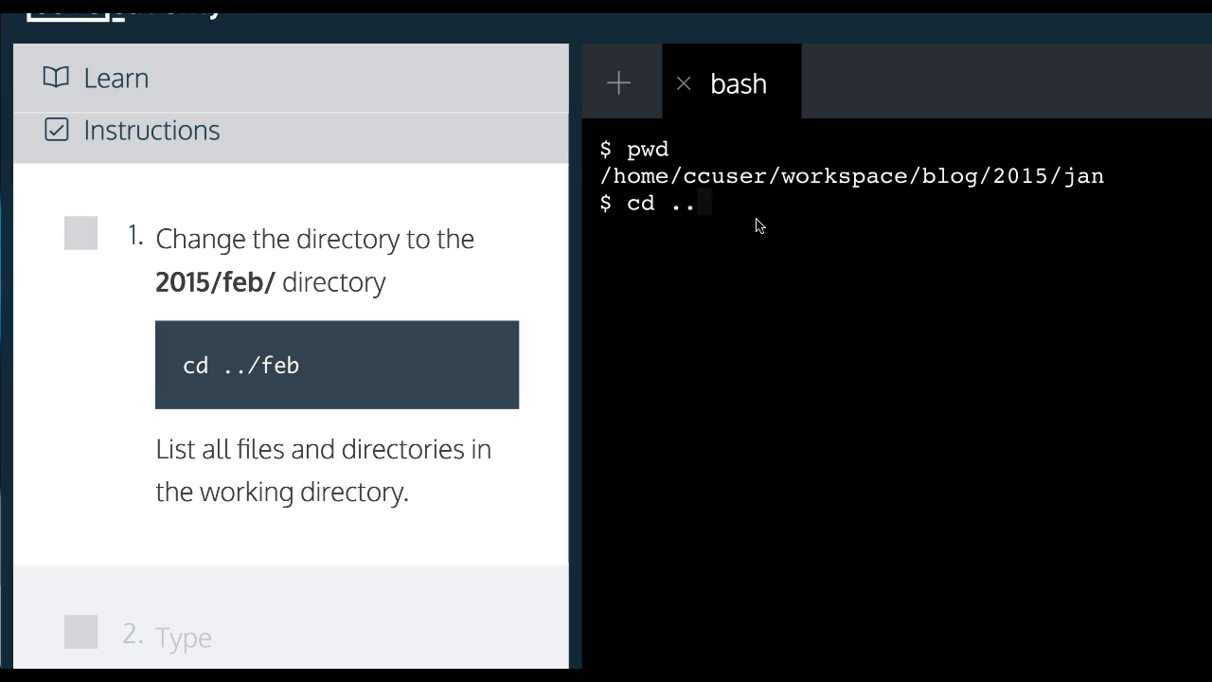
{"action": "type", "text": "/"}
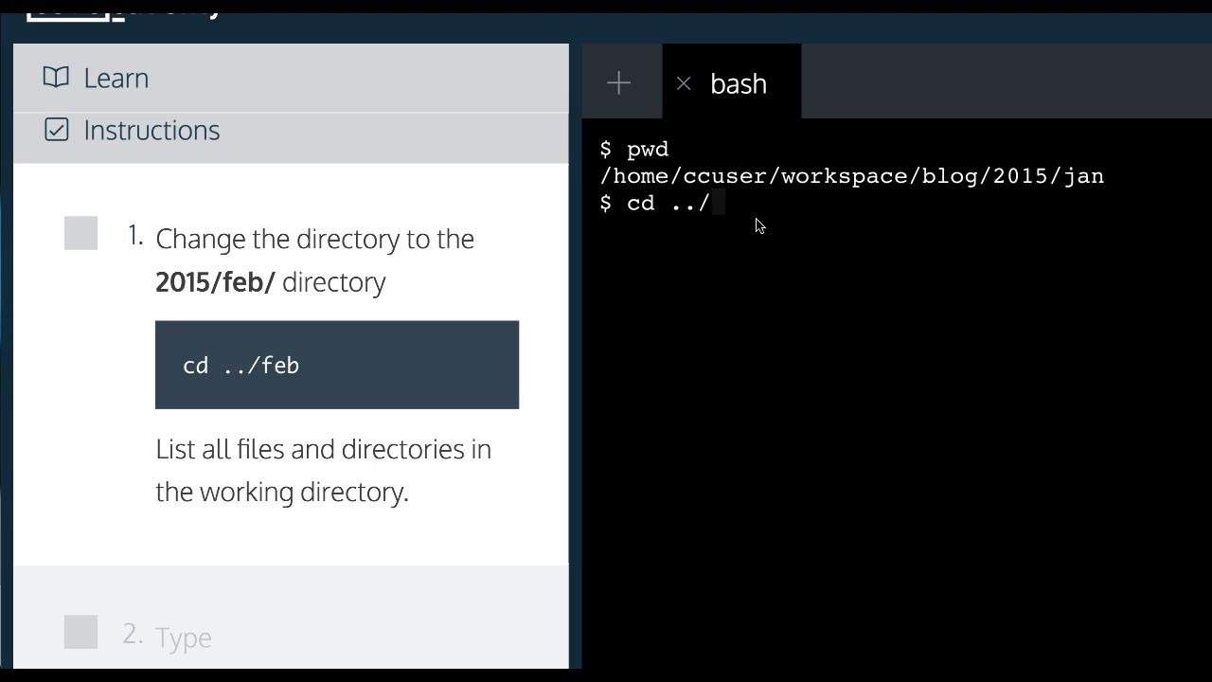
{"action": "type", "text": "feb"}
{"action": "type", "text": "pwd"}
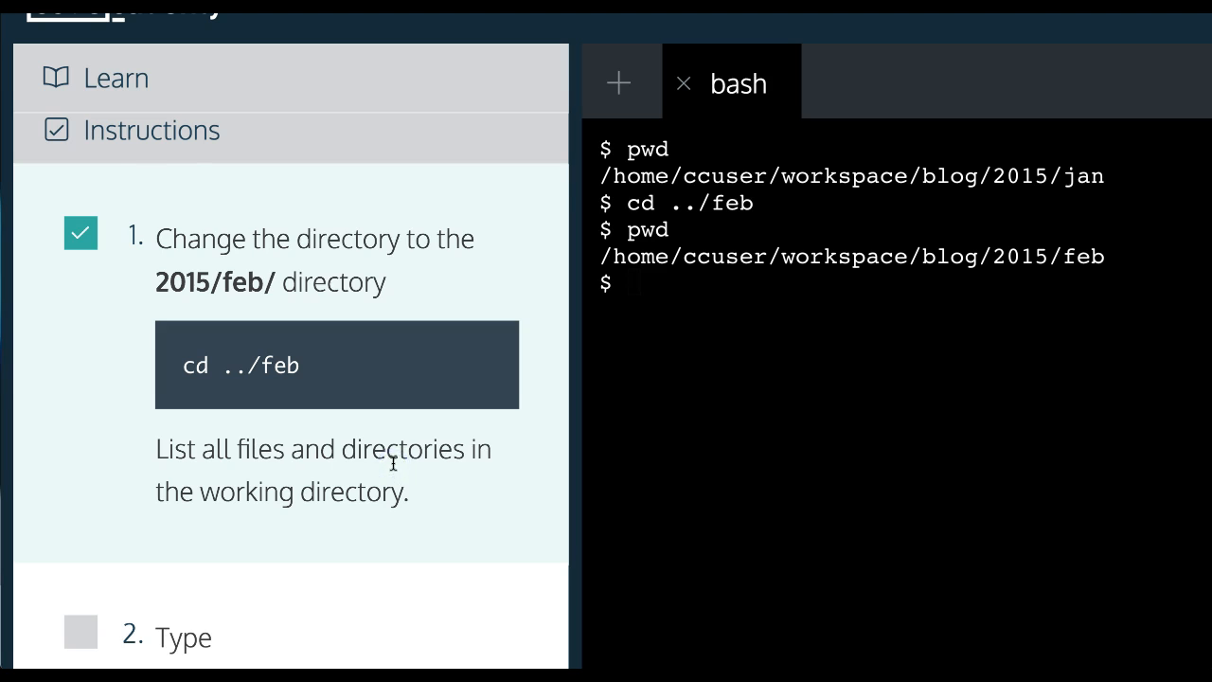
Run 'mkdir media' in 2015/feb, erasing the stray 'p' character
{"action": "scroll", "scroll_direction": "down", "scroll_amount": 3}
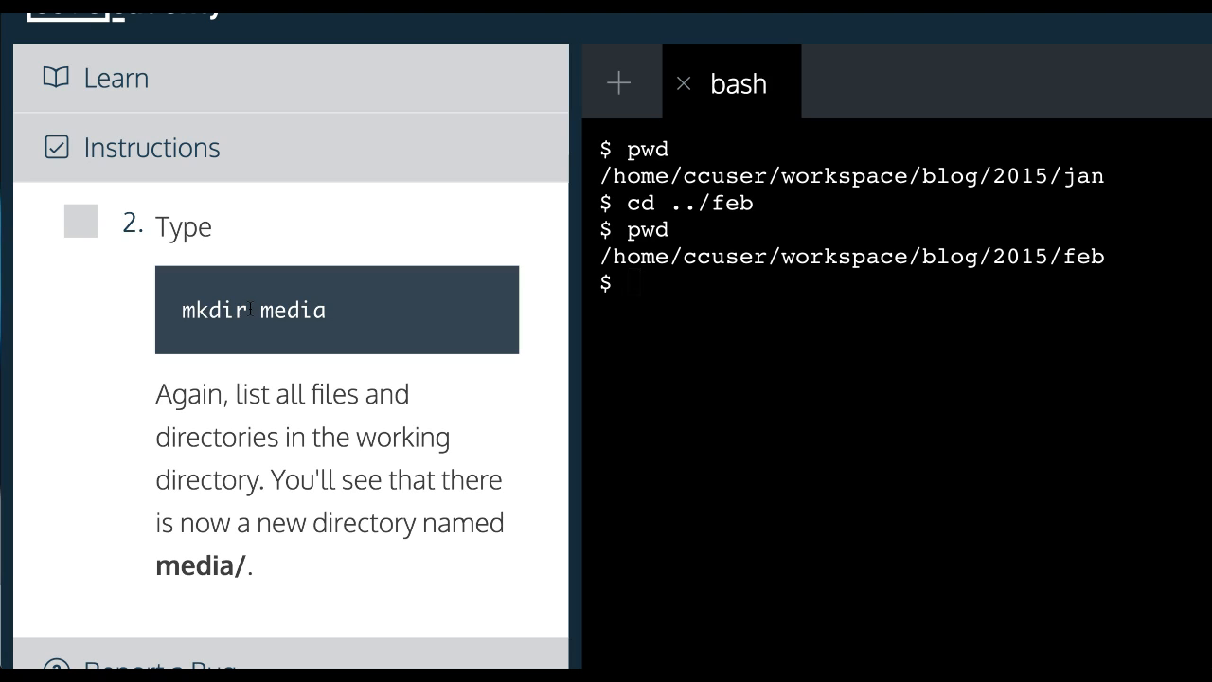
{"action": "double_click", "coordinate": [213, 310]}
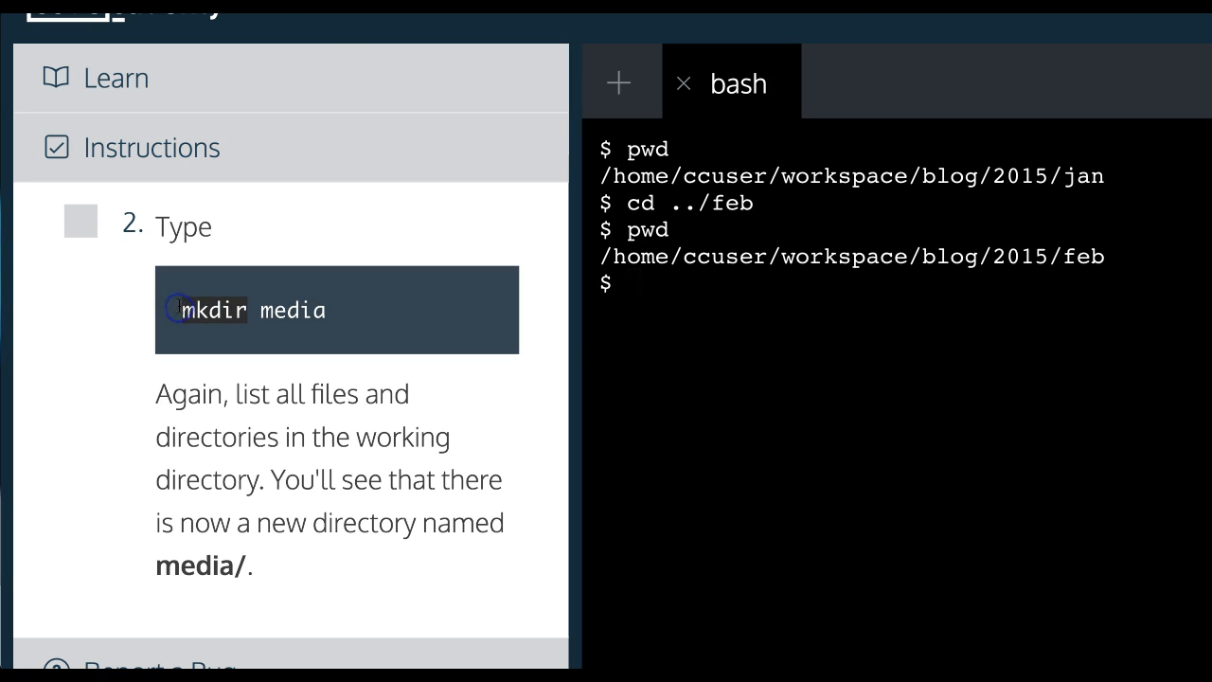
{"action": "type", "text": "mk"}
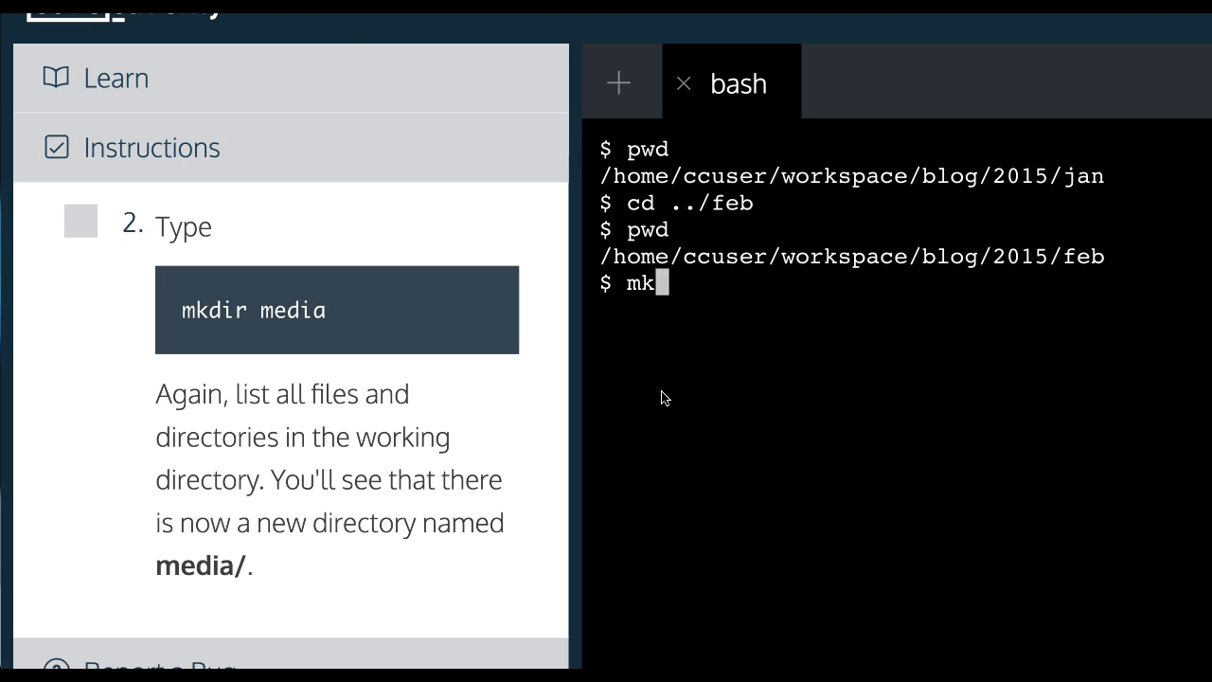
{"action": "type", "text": "dir me"}
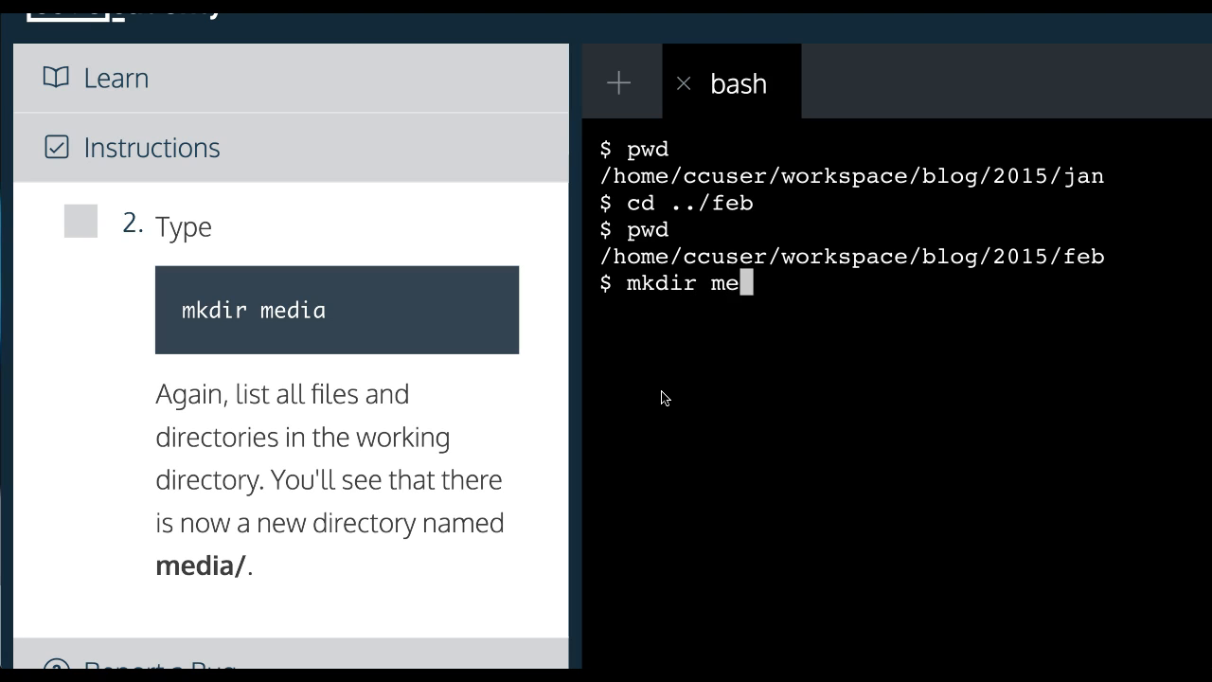
{"action": "type", "text": "dia"}
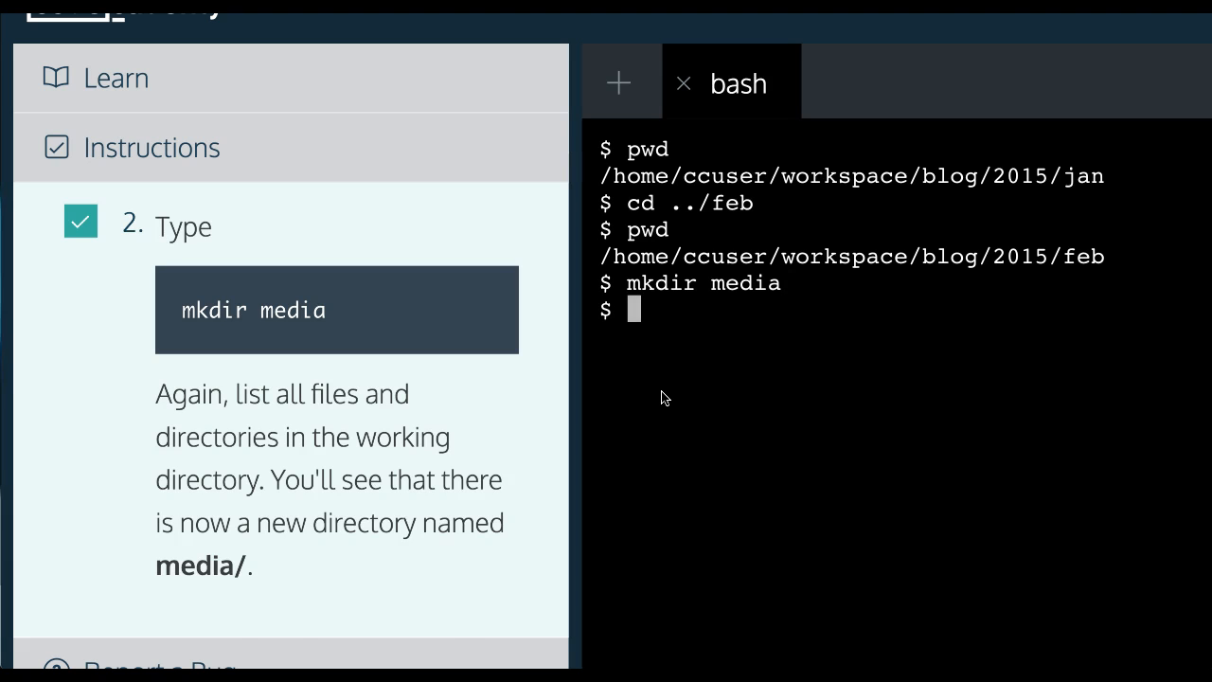
{"action": "type", "text": "p"}
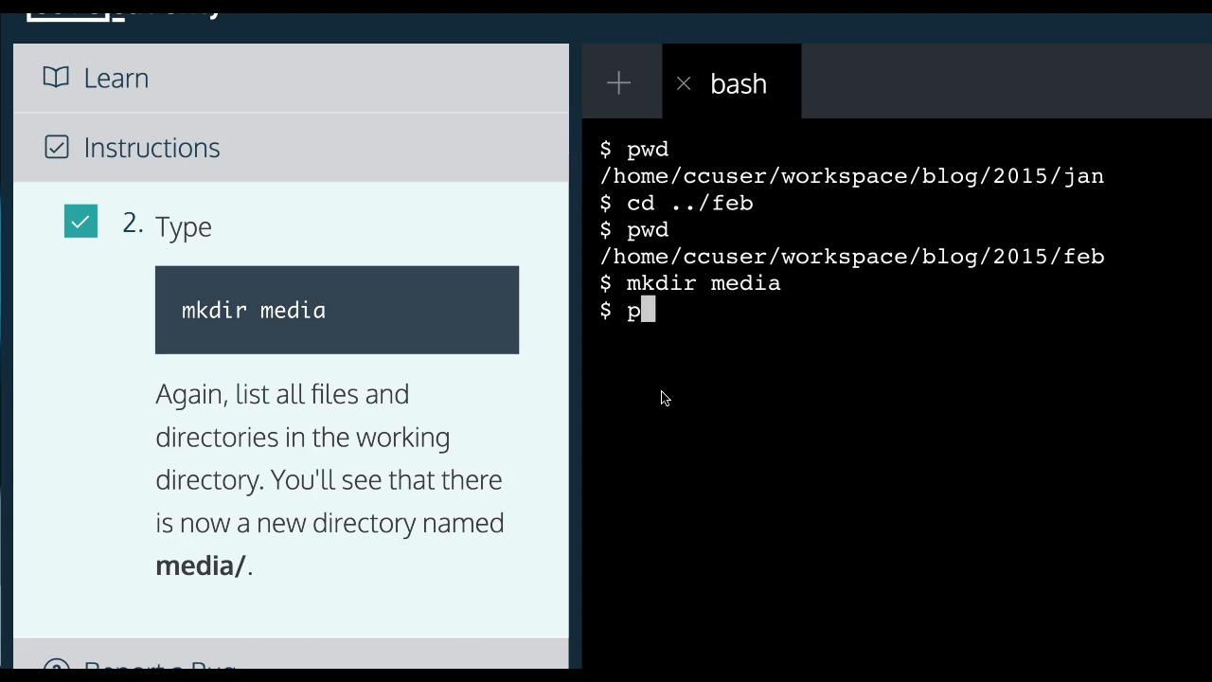
{"action": "key", "text": "Backspace"}
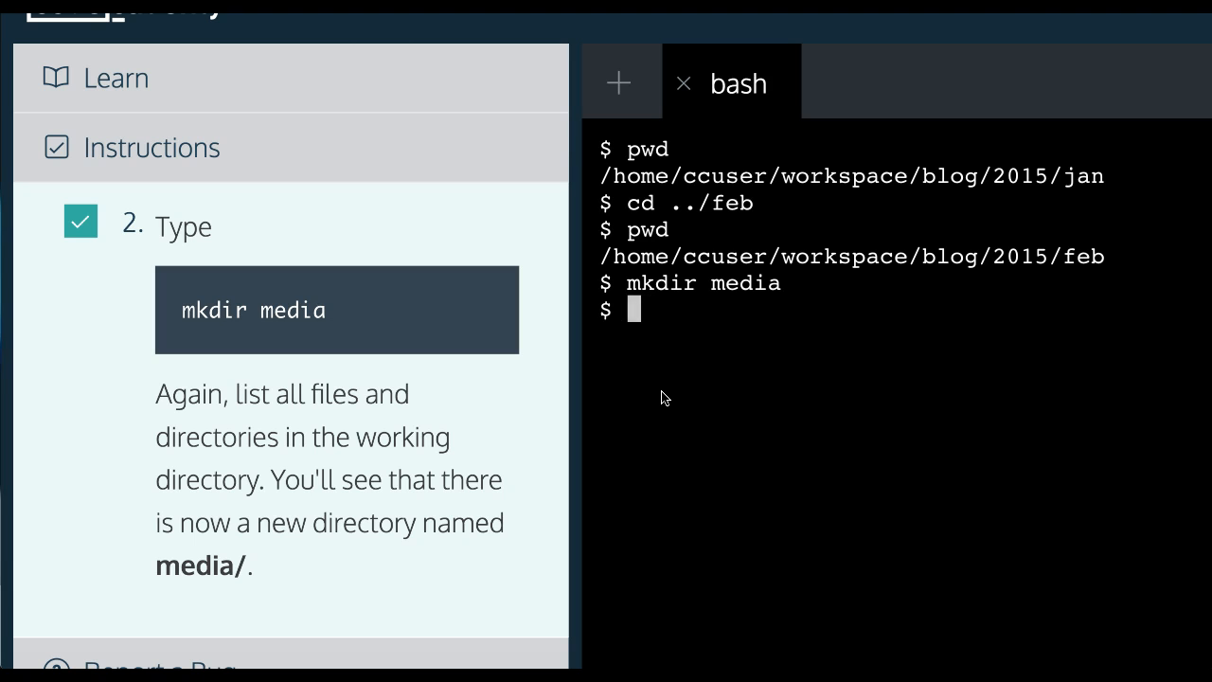
Run ls to show circuit-board.txt, input-output.txt and media, then refocus the prompt
{"action": "type", "text": "ls"}
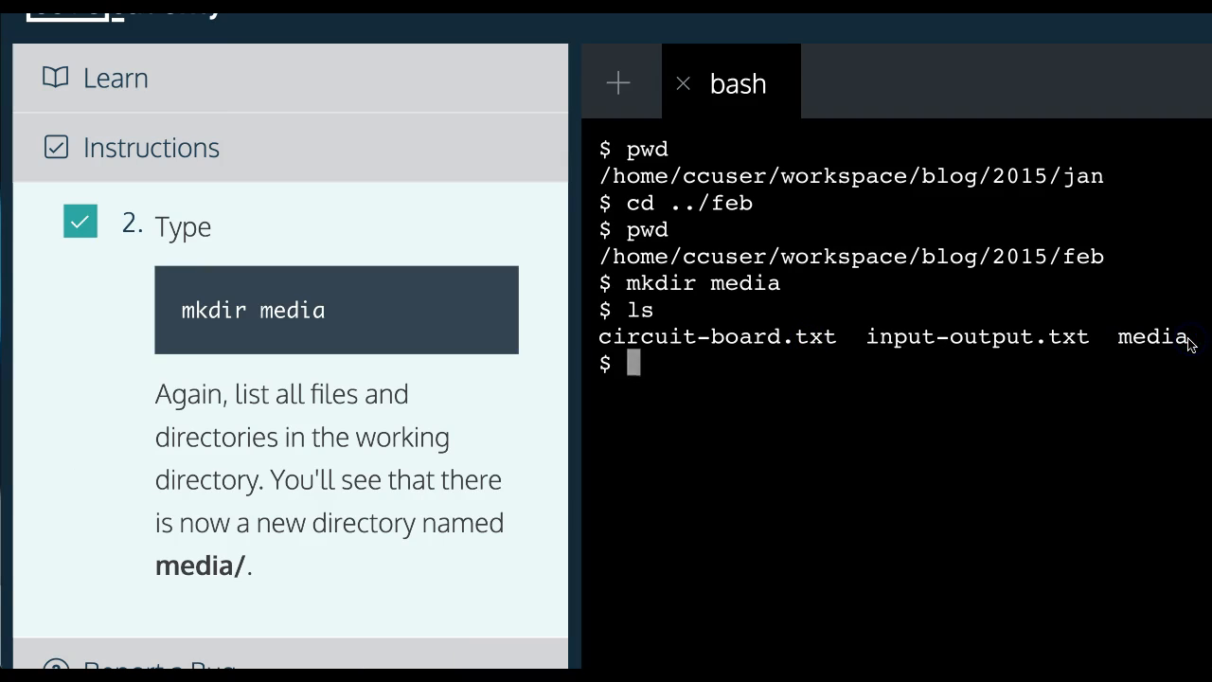
{"action": "mouse_move", "coordinate": [724, 317]}
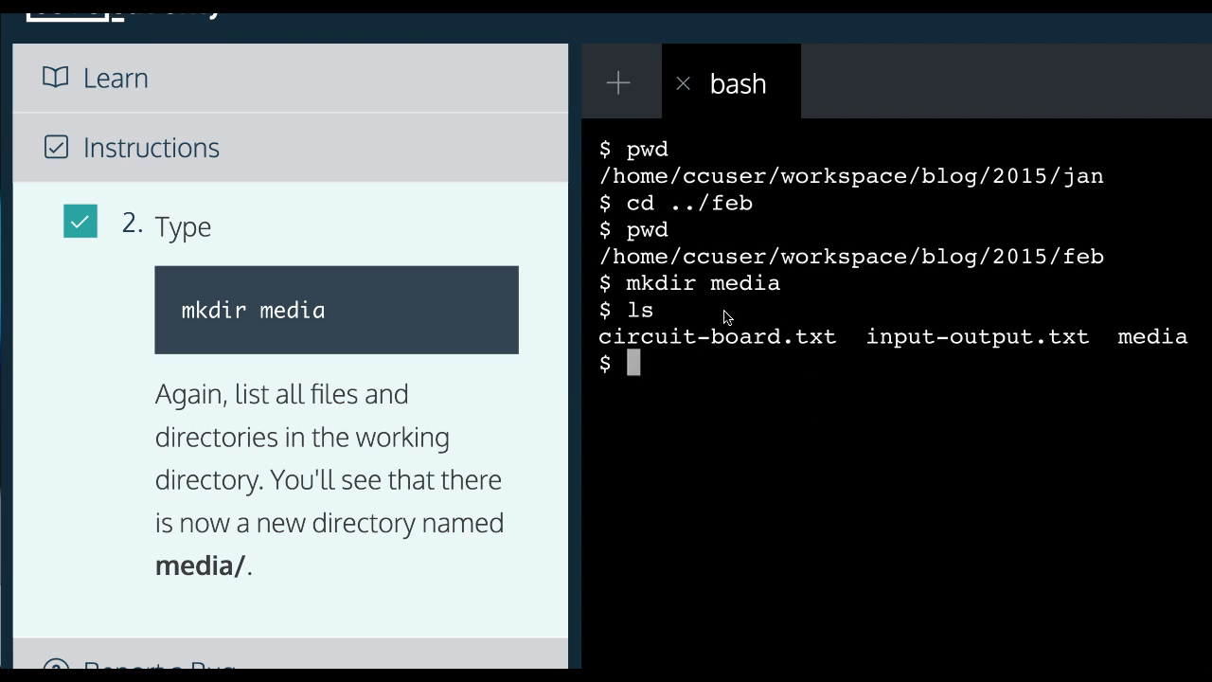
{"action": "mouse_move", "coordinate": [784, 272]}
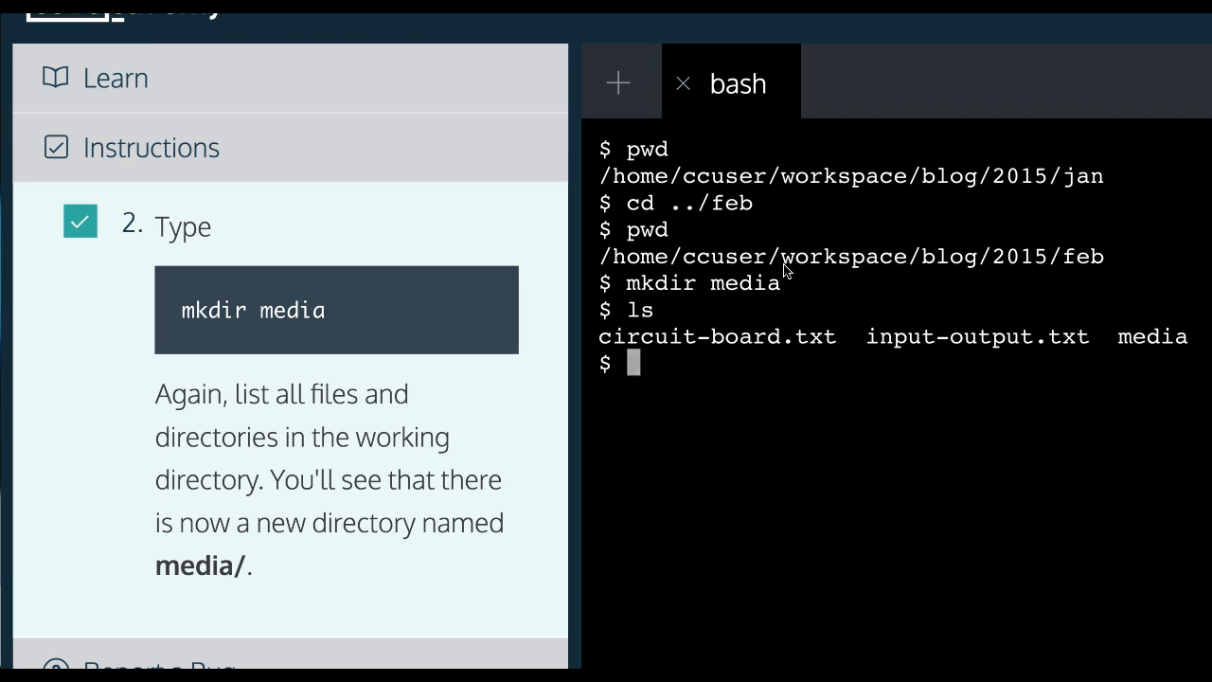
{"action": "mouse_move", "coordinate": [1099, 347]}
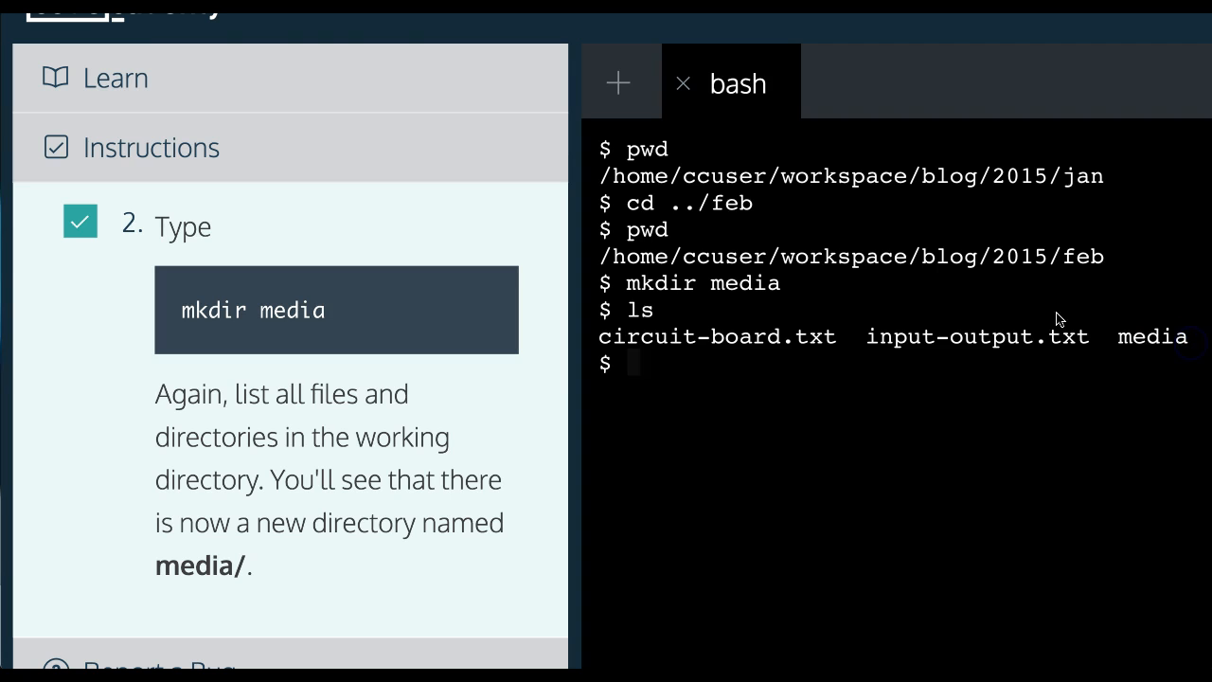
{"action": "double_click", "coordinate": [659, 283]}
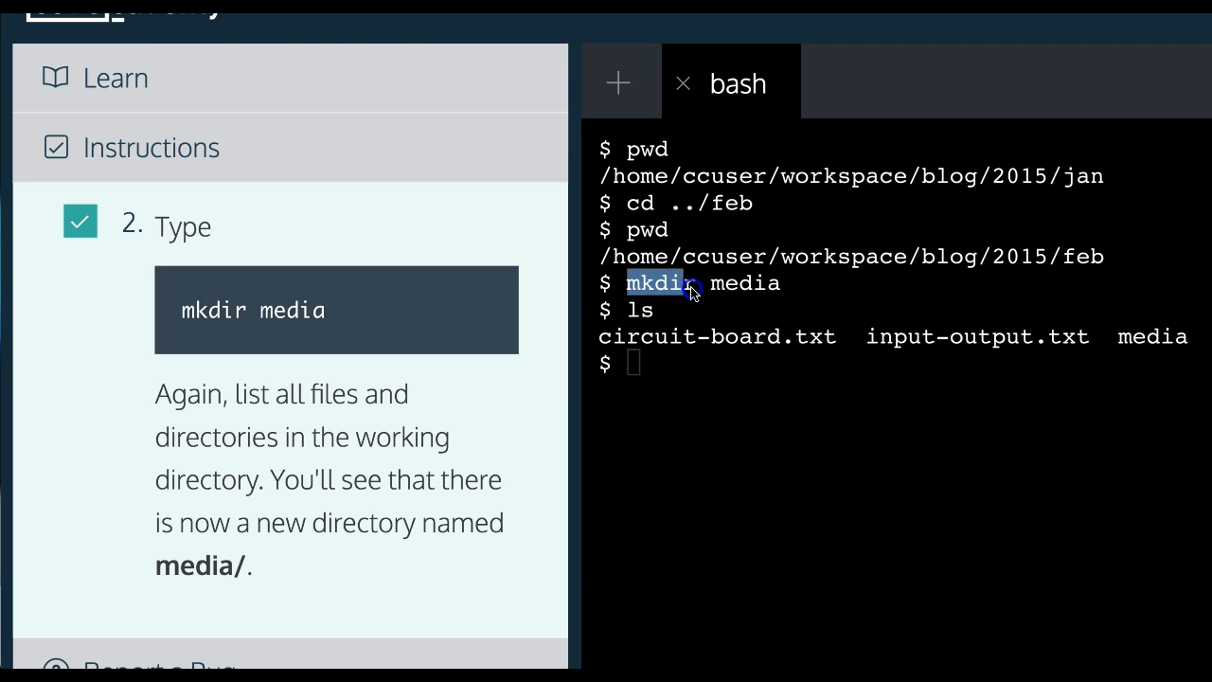
{"action": "scroll", "scroll_direction": "down", "scroll_amount": 3}
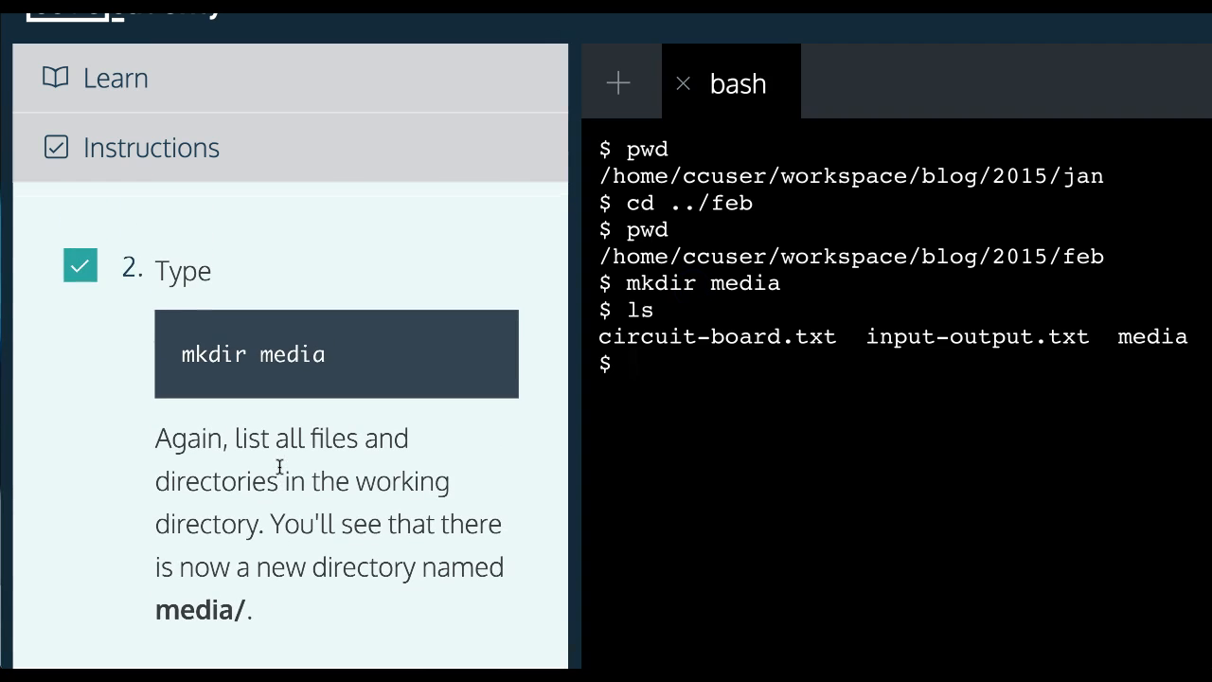
{"action": "left_click", "coordinate": [649, 389]}
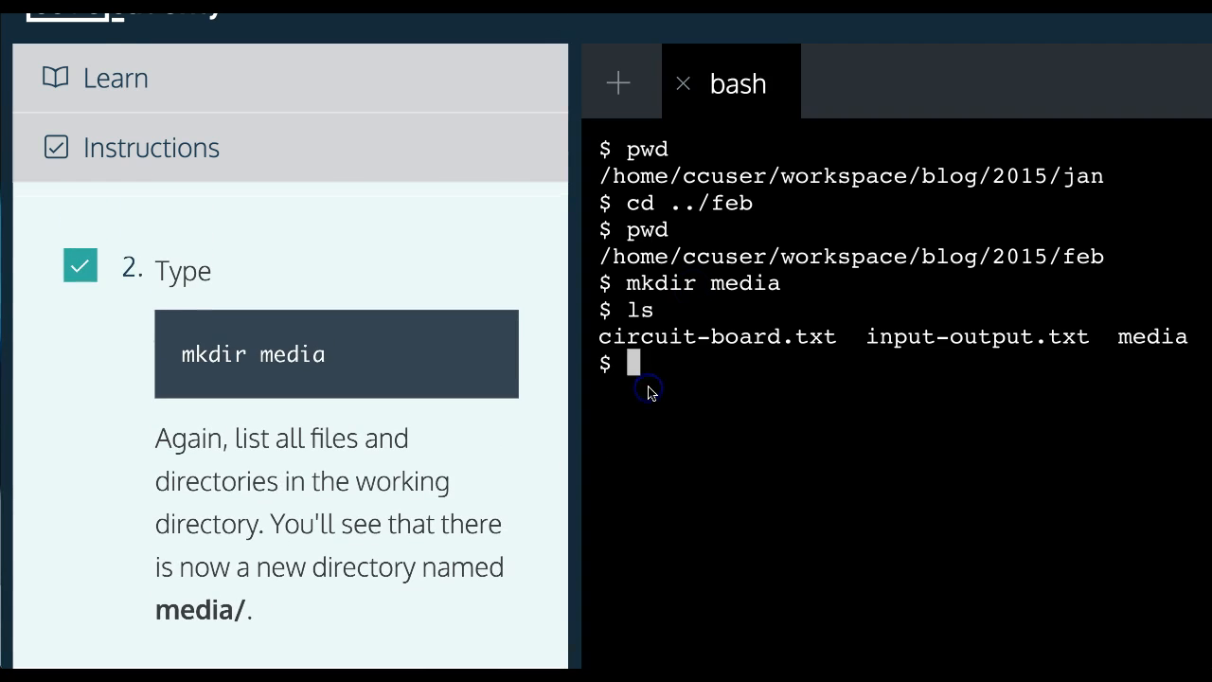